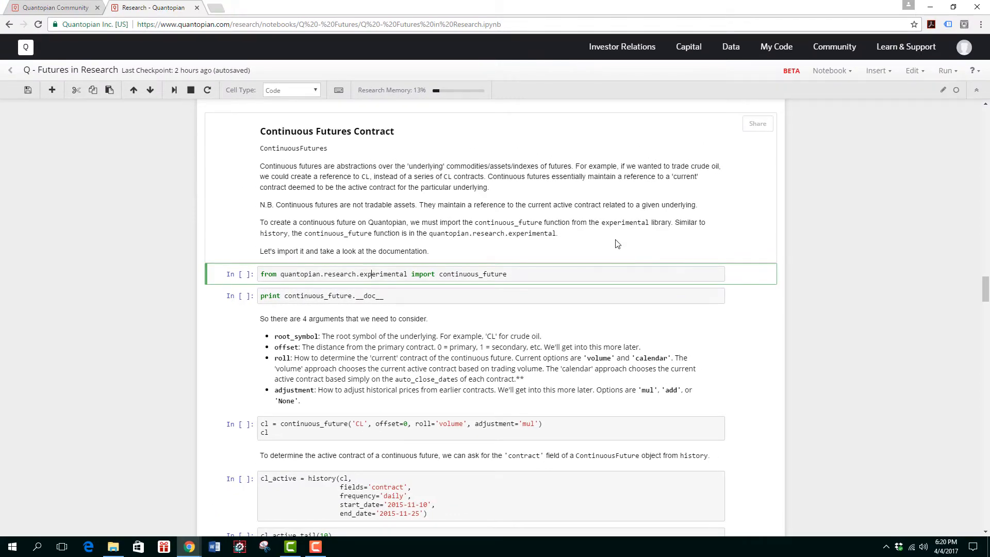
# Import continuous_future and print its docstring listing root_symbol, offset, roll and adjustment.
pyautogui.press('shift+enter')
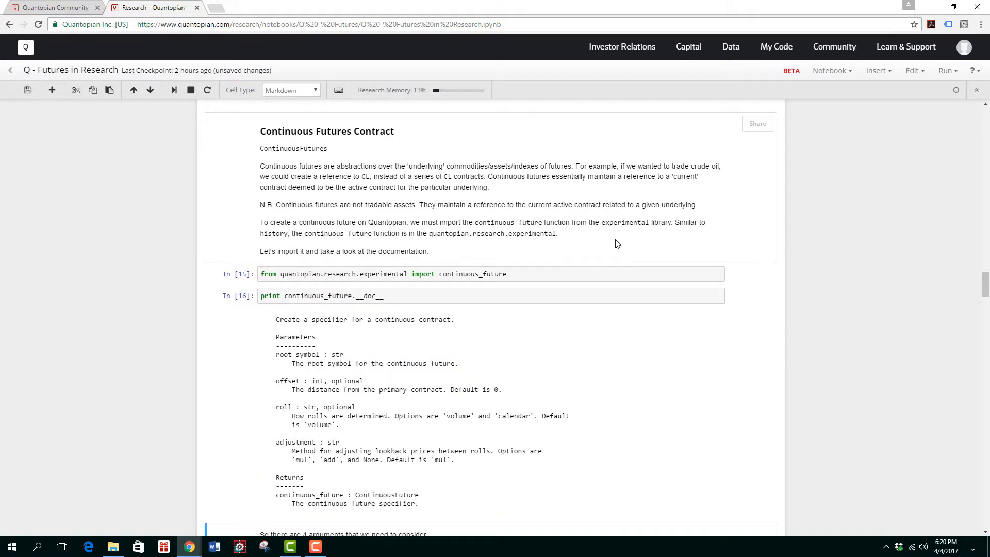
pyautogui.scroll(-3)
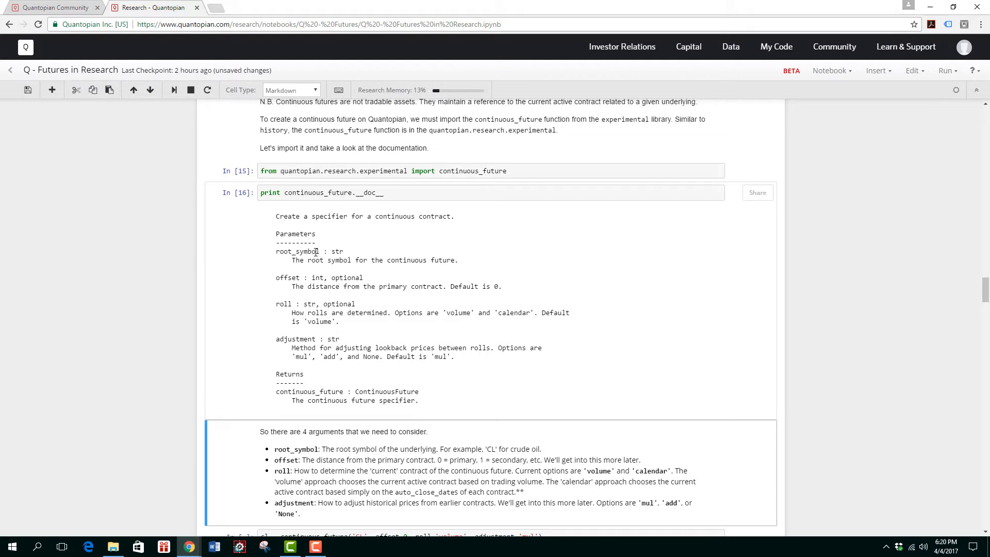
pyautogui.moveTo(726, 317)
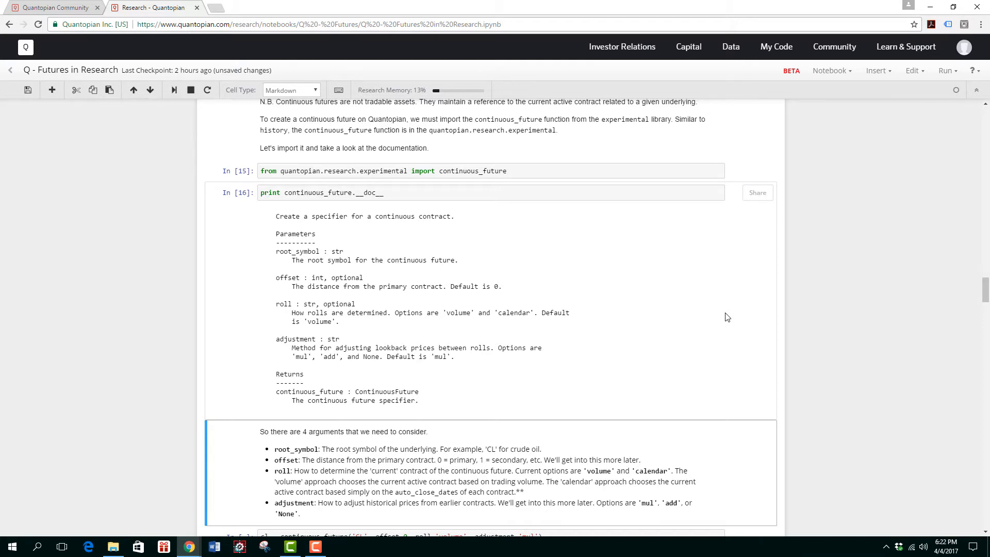
pyautogui.moveTo(591, 388)
pyautogui.write('cl')
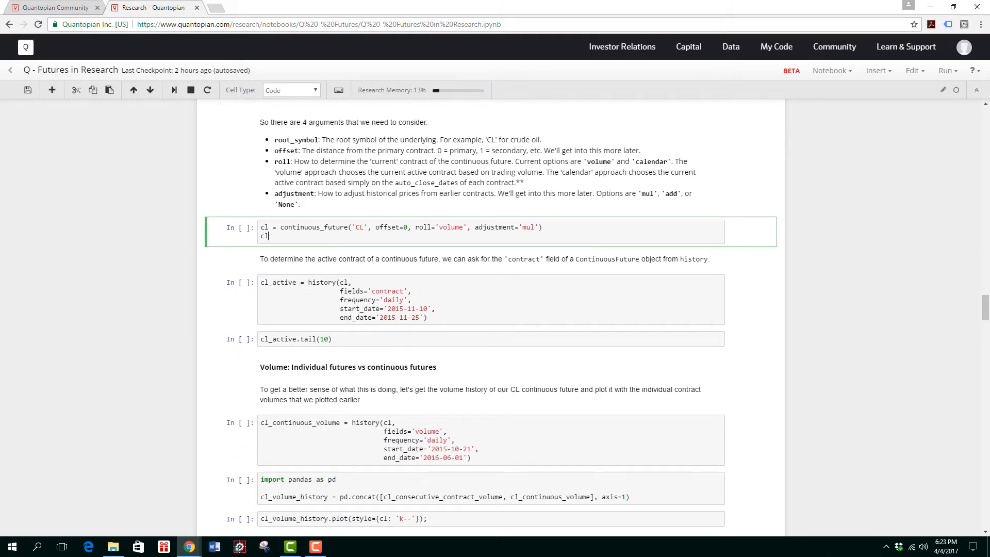
# Scroll down to the cell creating the CL continuous future with offset 0, volume roll, mul adjustment.
pyautogui.scroll(-3)
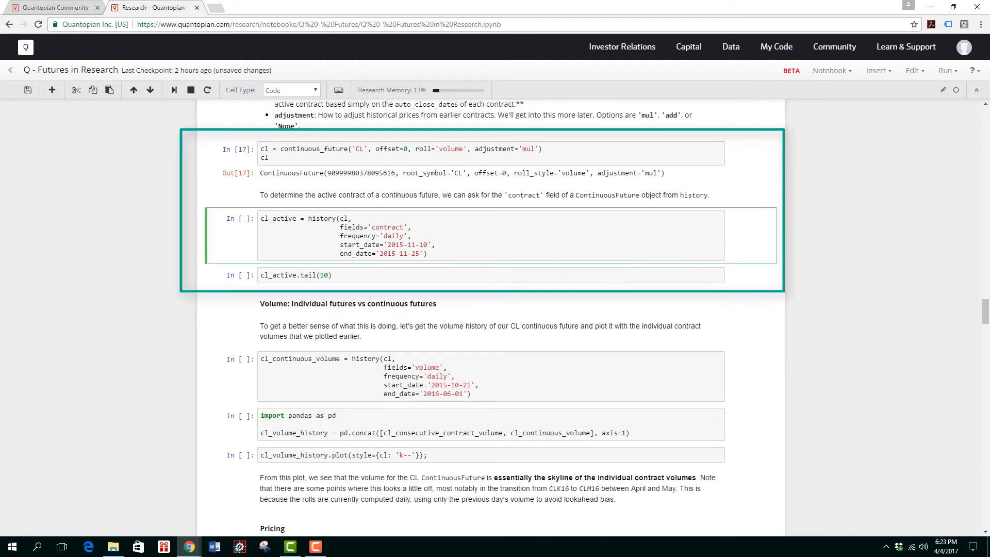
# Query CL's active contract history, showing the roll from CLZ15 to CLF16 on 2015-11-18.
pyautogui.click(416, 235)
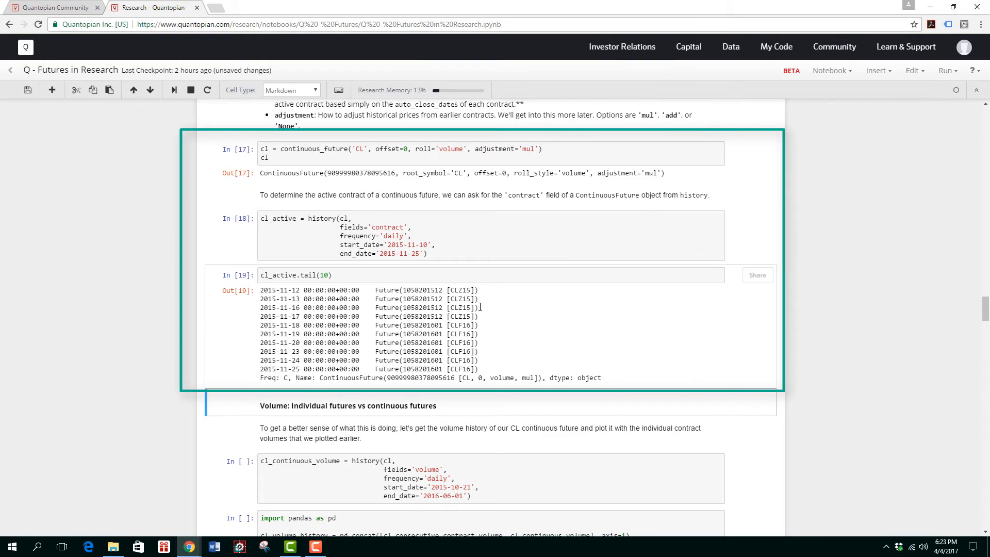
pyautogui.moveTo(345, 359); pyautogui.dragTo(479, 370)
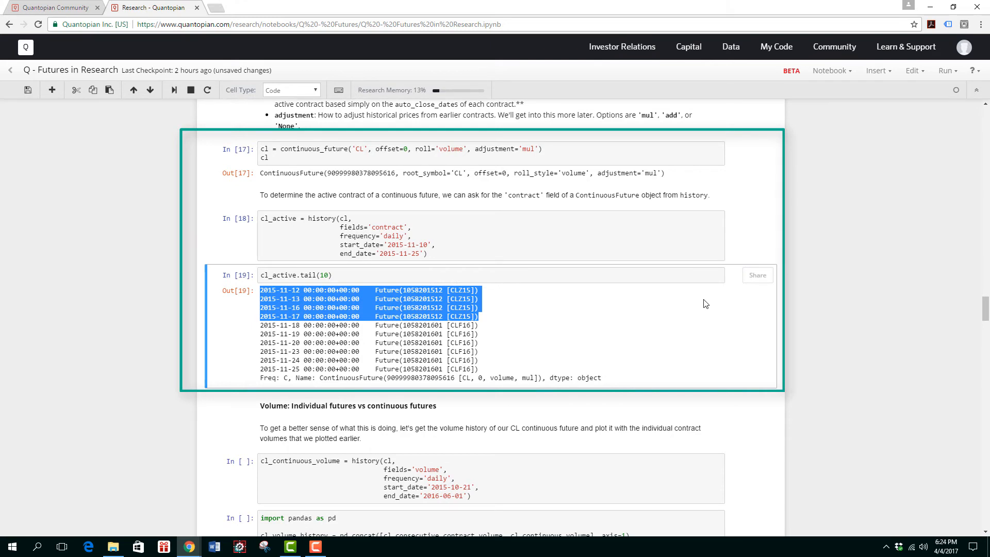
pyautogui.click(431, 275)
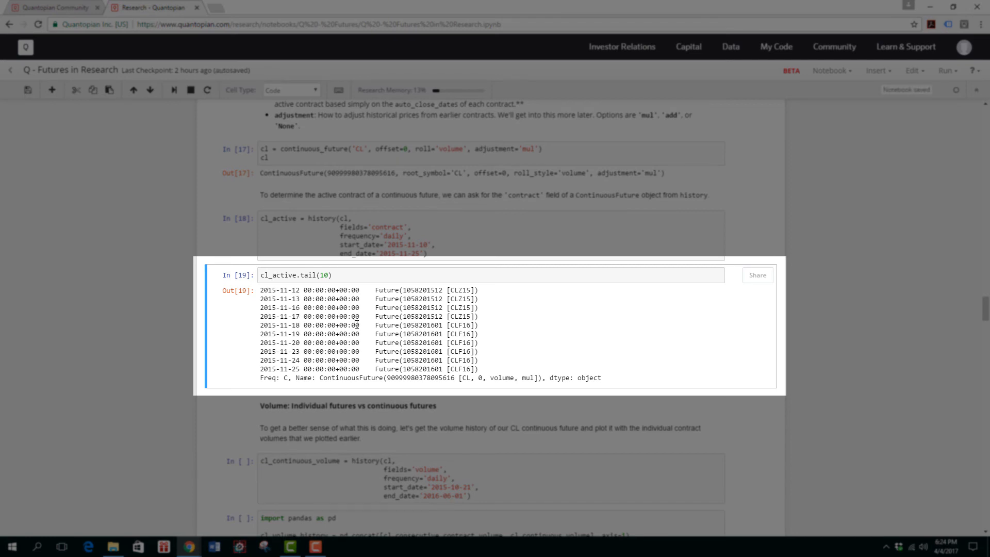
pyautogui.moveTo(467, 324)
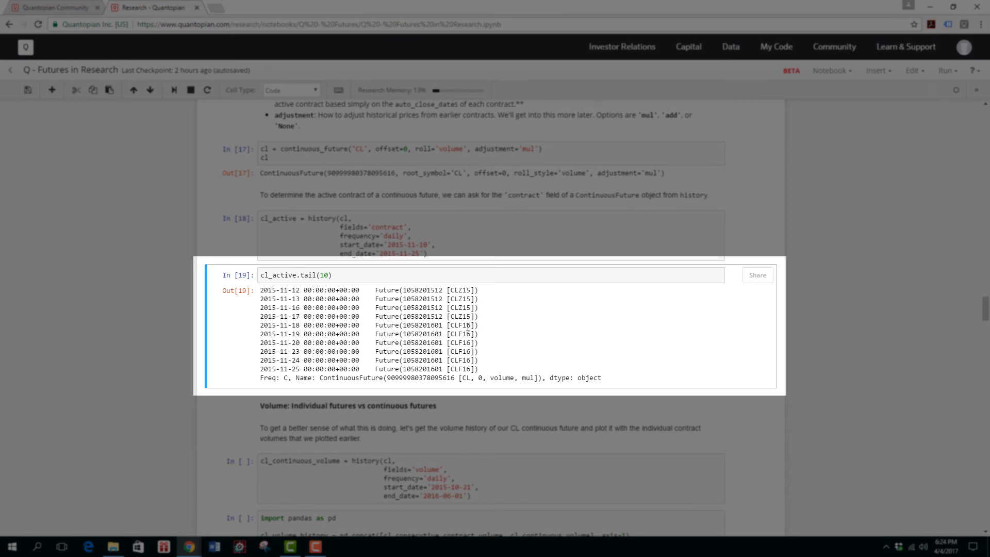
pyautogui.moveTo(522, 332)
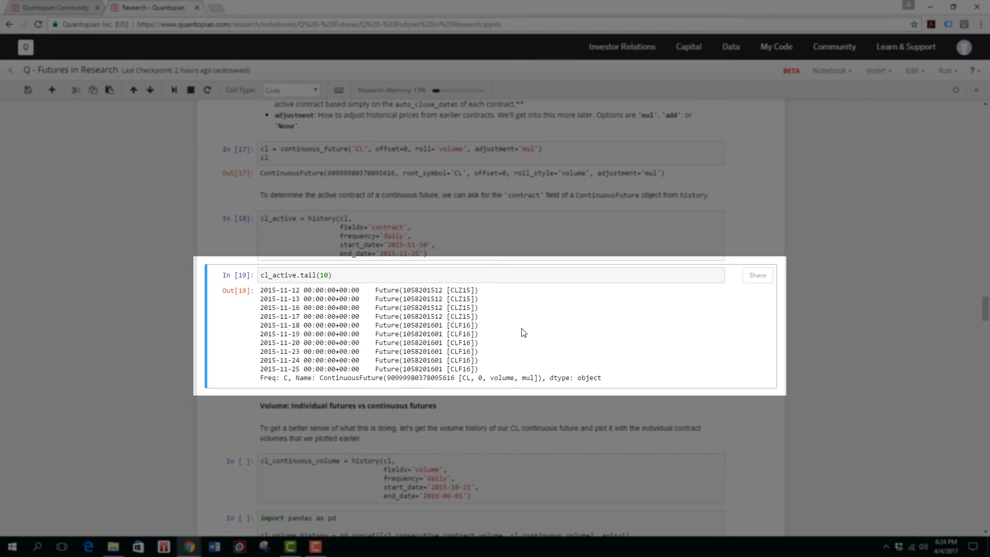